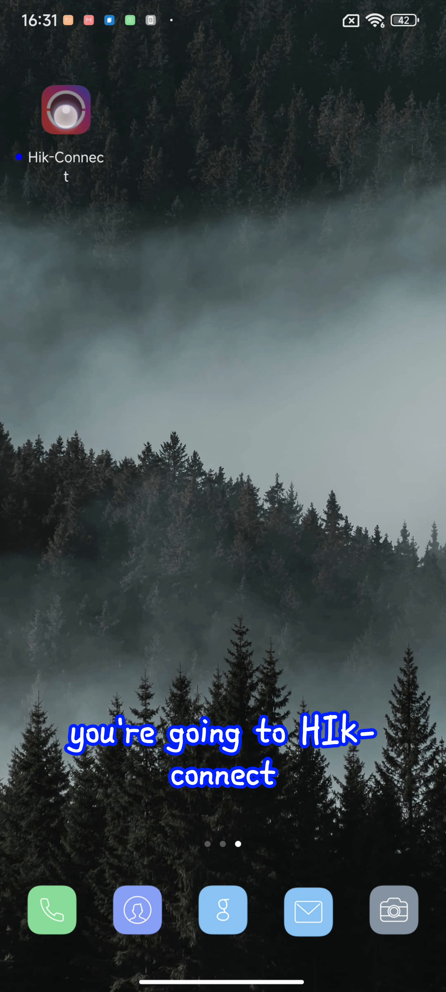
# Launch Hik-Connect, skip the introduction and agree to the privacy policy.
pyautogui.click(66, 110)
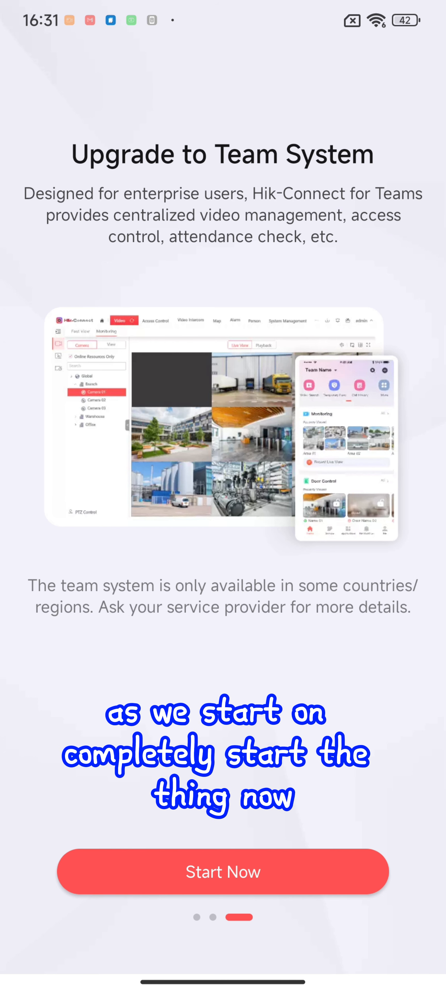
pyautogui.click(223, 871)
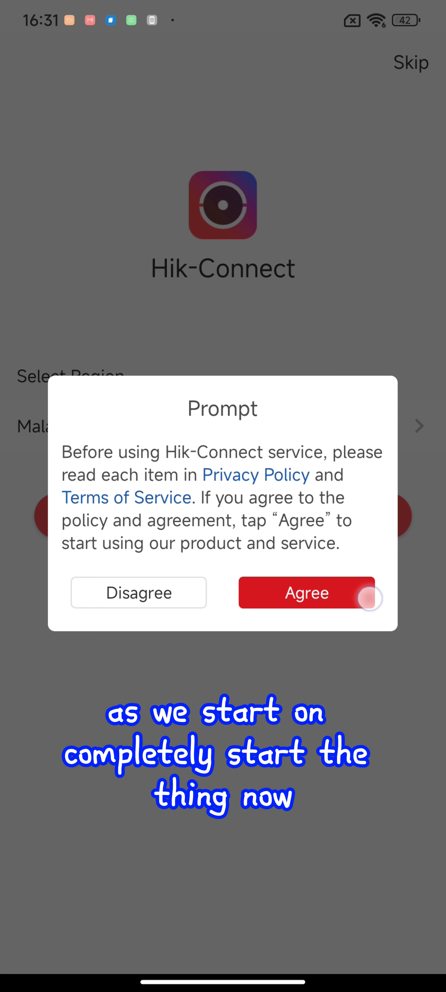
pyautogui.click(307, 593)
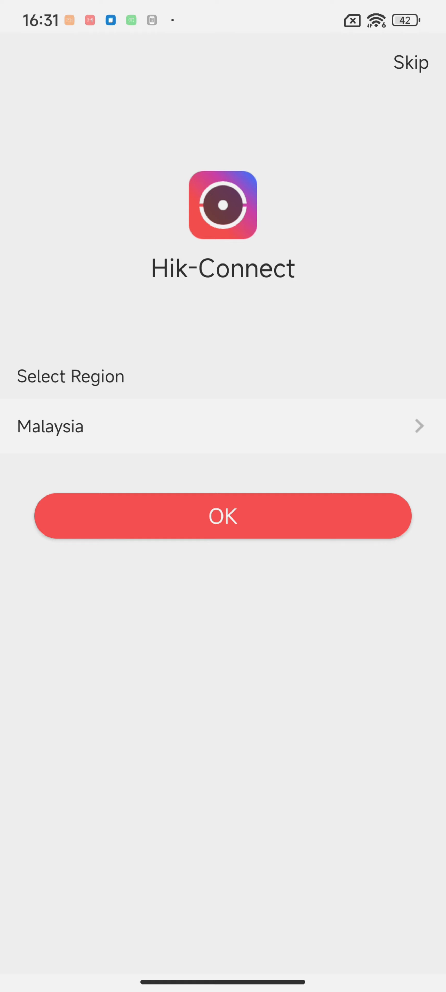
# Confirm Malaysia, reach the login form from the Me page and start typing a username.
pyautogui.click(223, 516)
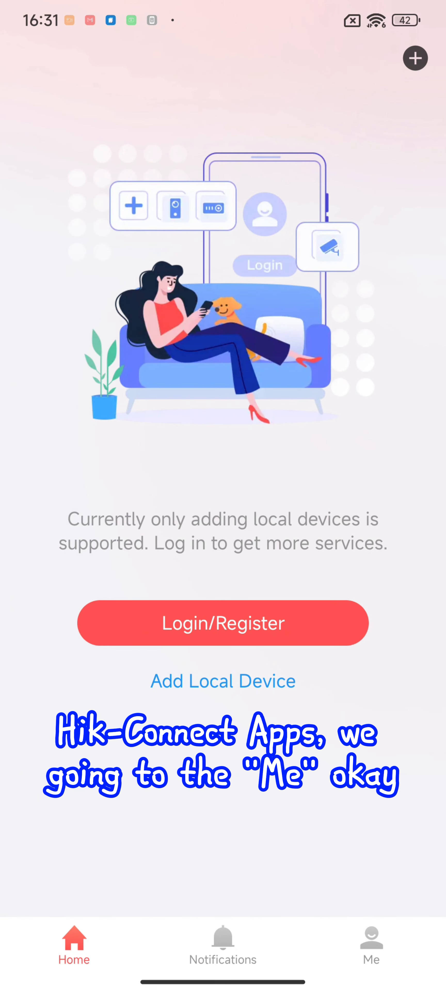
pyautogui.click(370, 946)
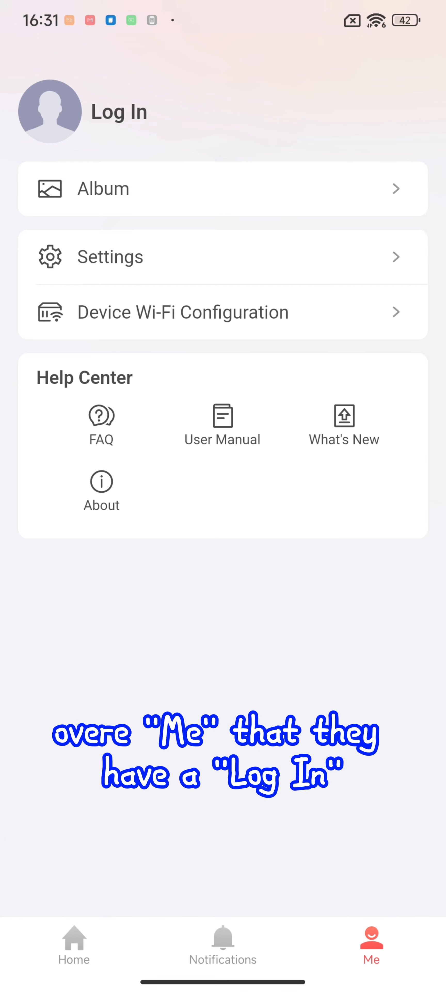
pyautogui.click(118, 112)
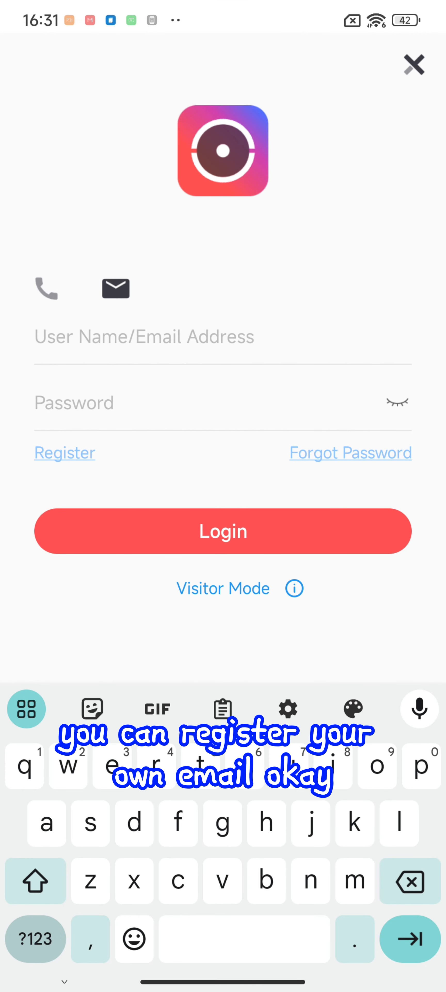
pyautogui.write('s')
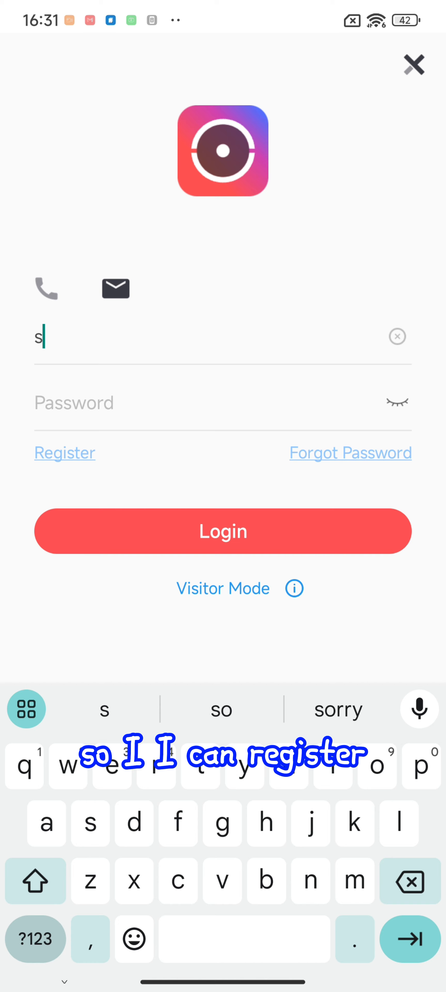
# Start registration, agree to terms, keep Malaysia, and enter the email 'secur...' and password.
pyautogui.click(64, 452)
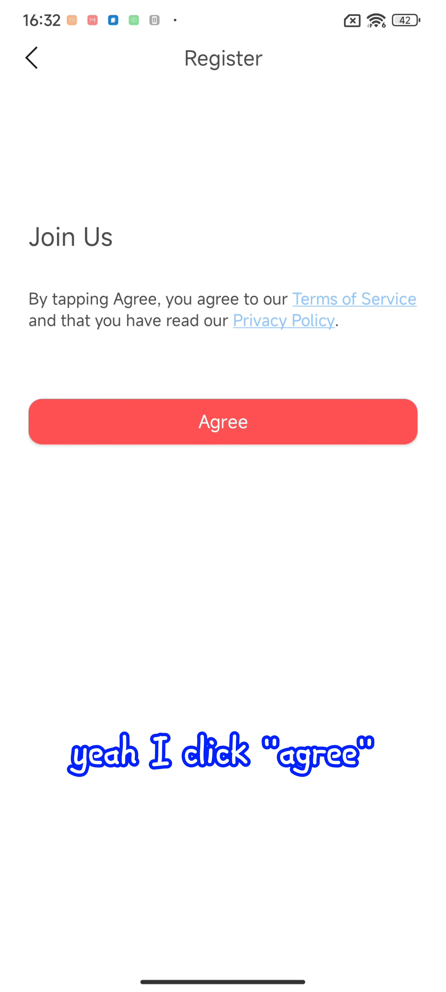
pyautogui.click(223, 421)
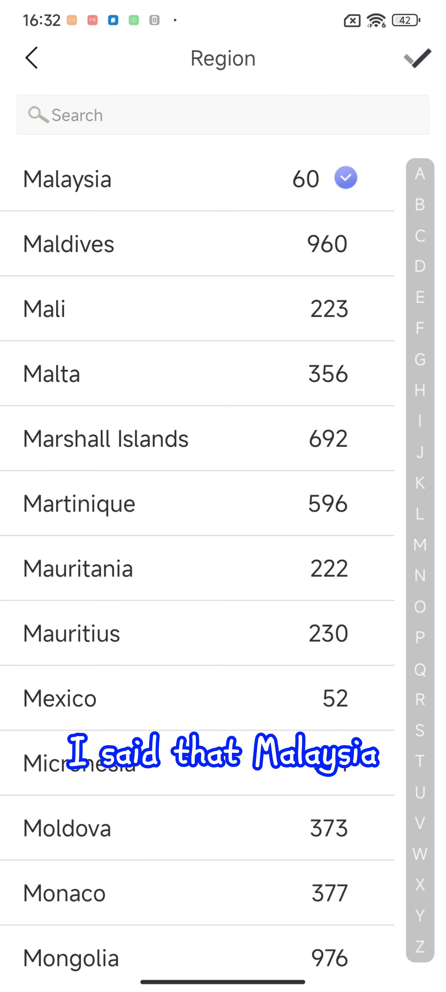
pyautogui.click(417, 59)
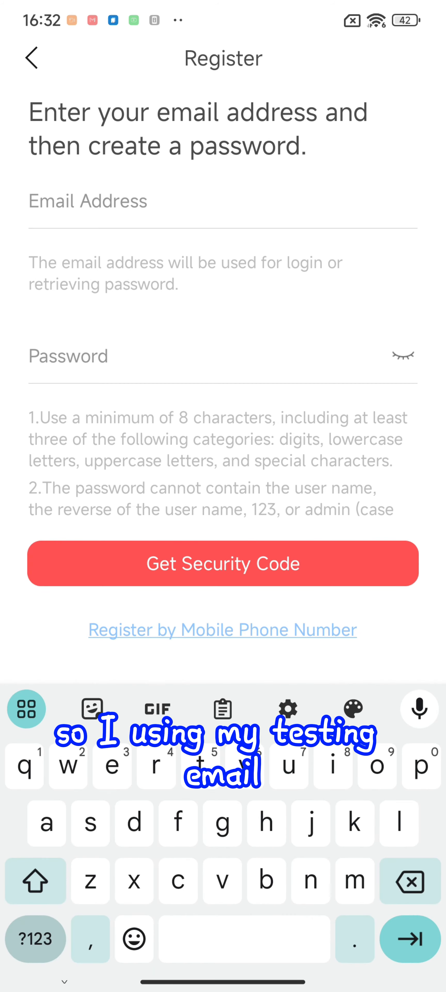
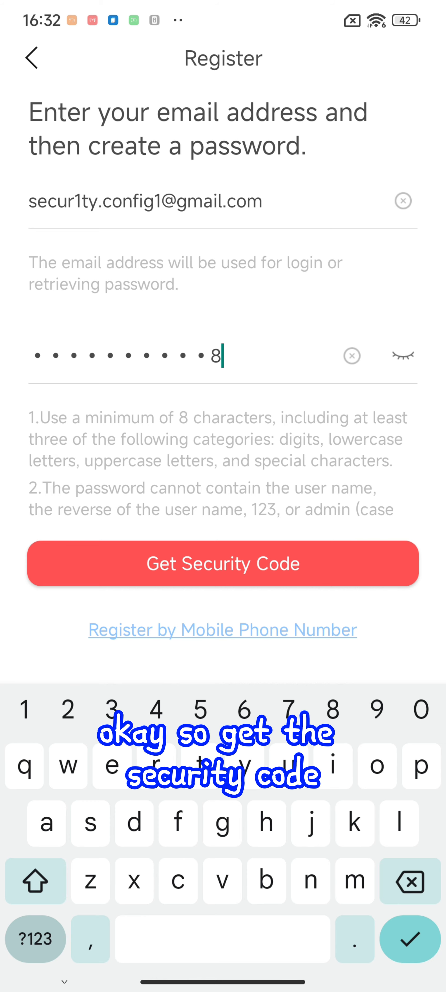
# Request the security code and enter captcha characters 'M6' from the verification image.
pyautogui.click(223, 563)
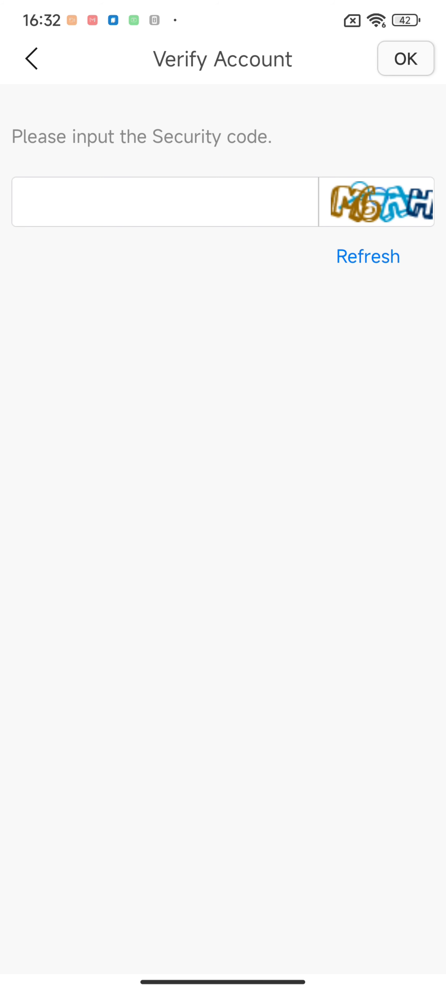
pyautogui.click(166, 201)
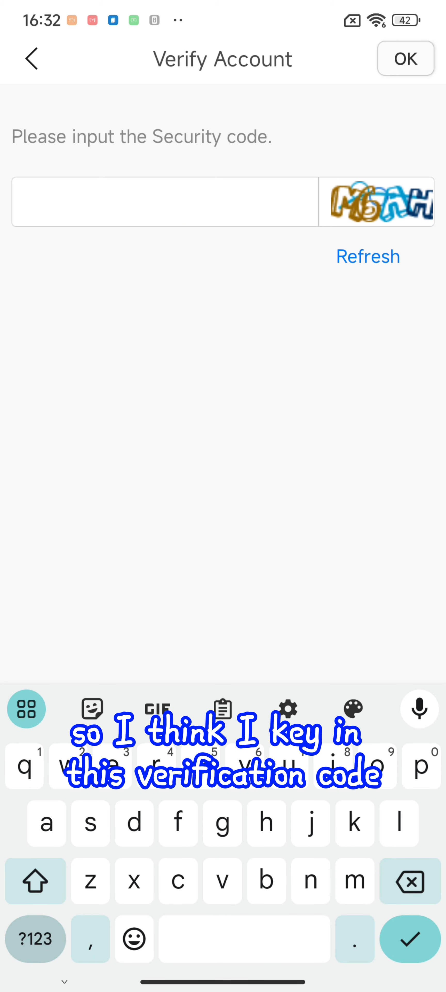
pyautogui.write('M')
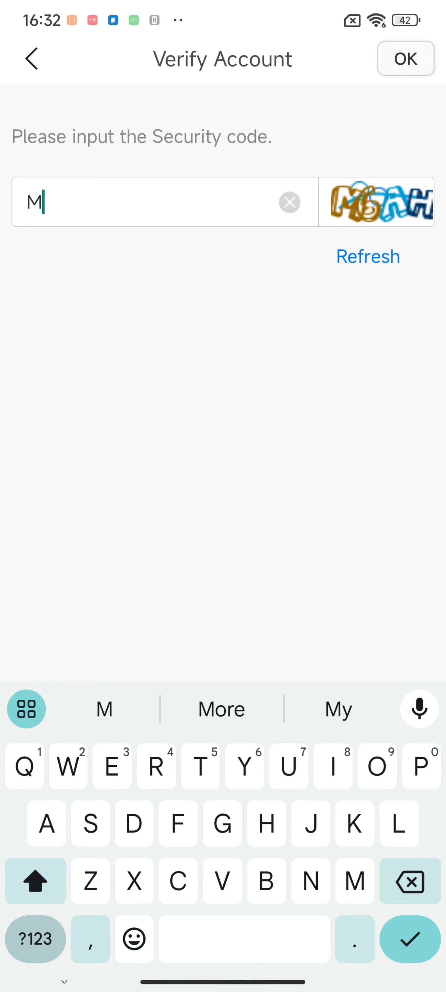
pyautogui.write('6A')
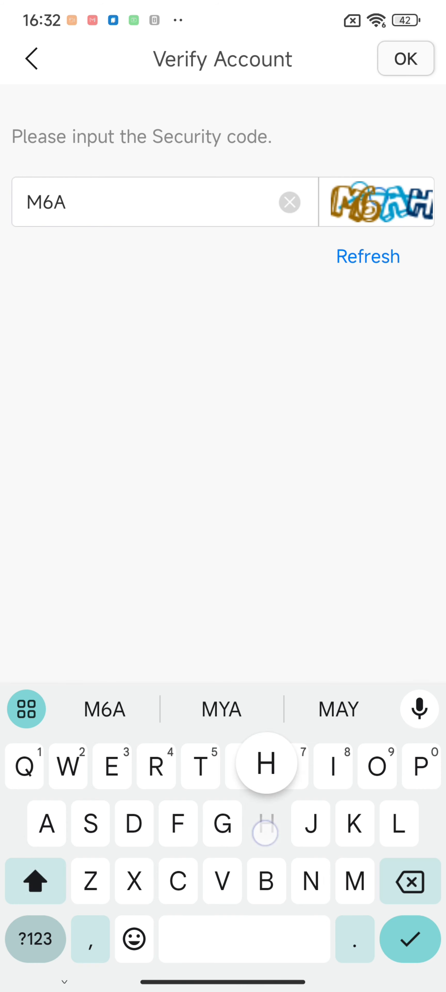
pyautogui.click(405, 58)
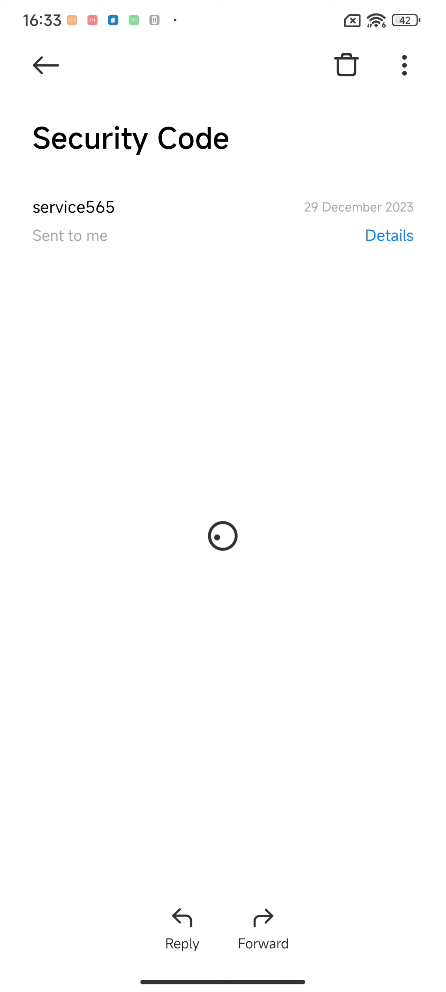
# Return from the Security Code email to the Hik-Connect registration screen.
pyautogui.click(389, 235)
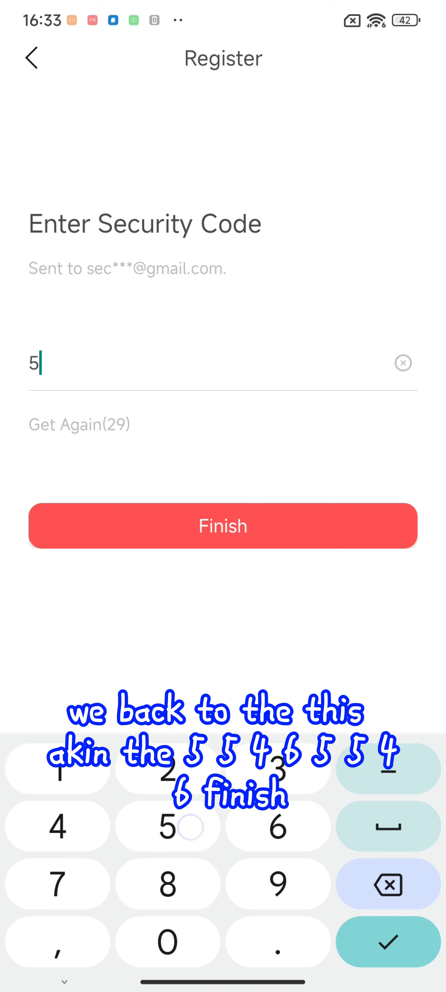
# Finish registration, allow permissions all the time, cancel fingerprint login and view the Me profile.
pyautogui.click(223, 526)
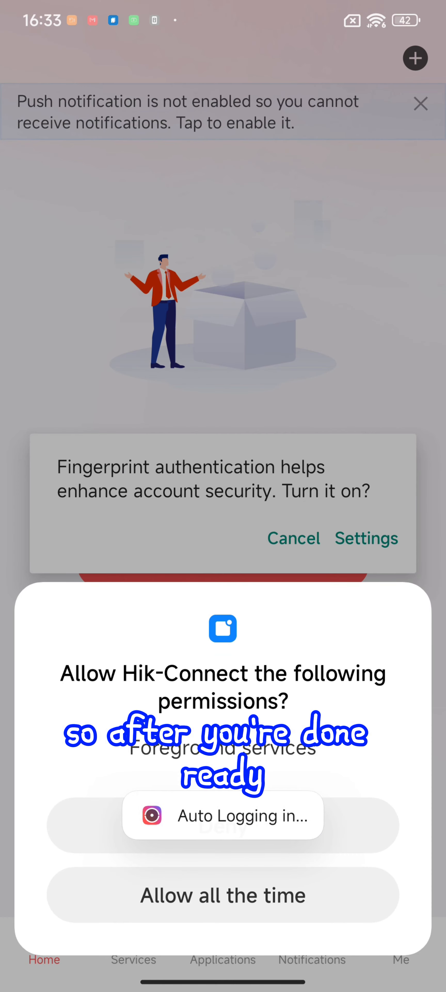
pyautogui.click(223, 894)
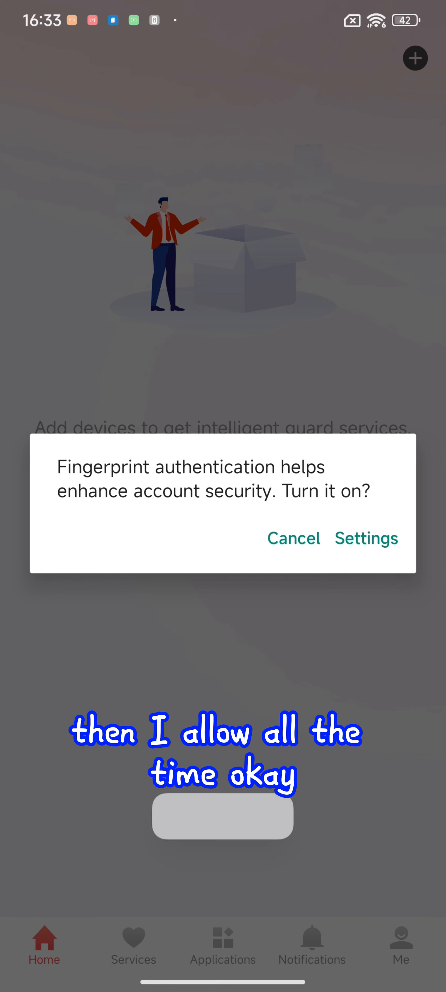
pyautogui.click(293, 538)
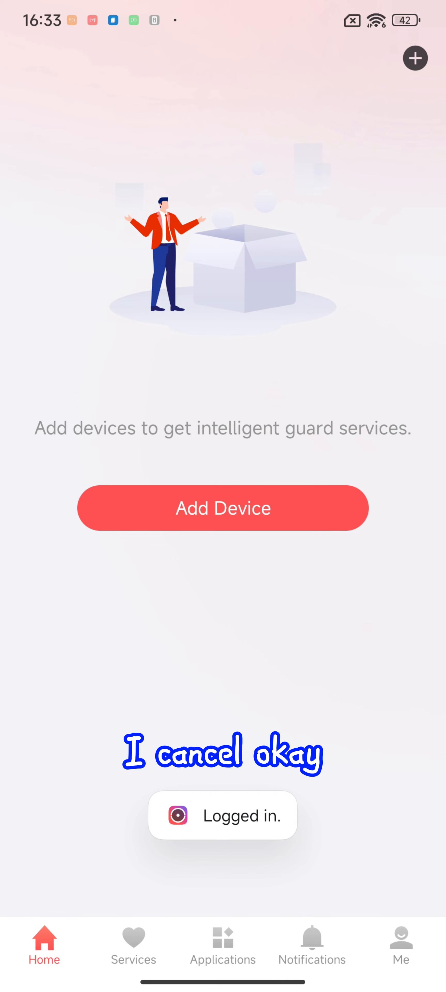
pyautogui.click(401, 946)
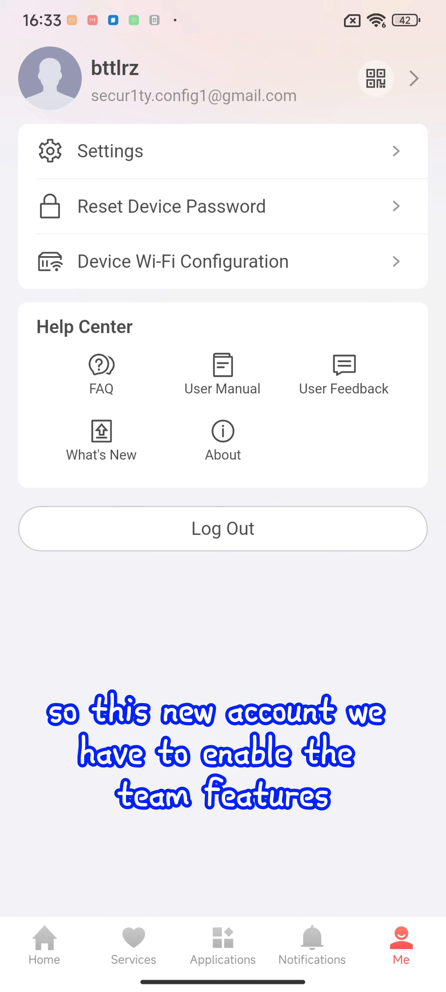
# From Services, choose Create Team for More Functions and proceed to the team details form.
pyautogui.click(134, 945)
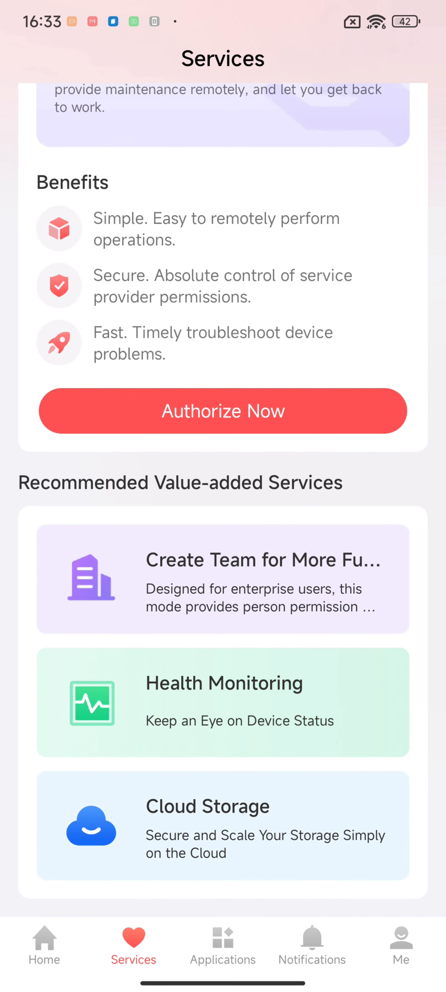
pyautogui.click(222, 578)
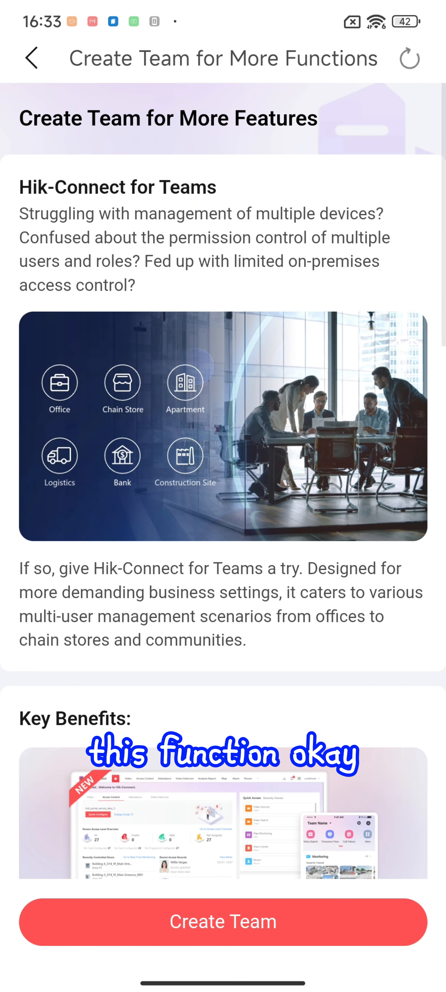
pyautogui.scroll(-3)
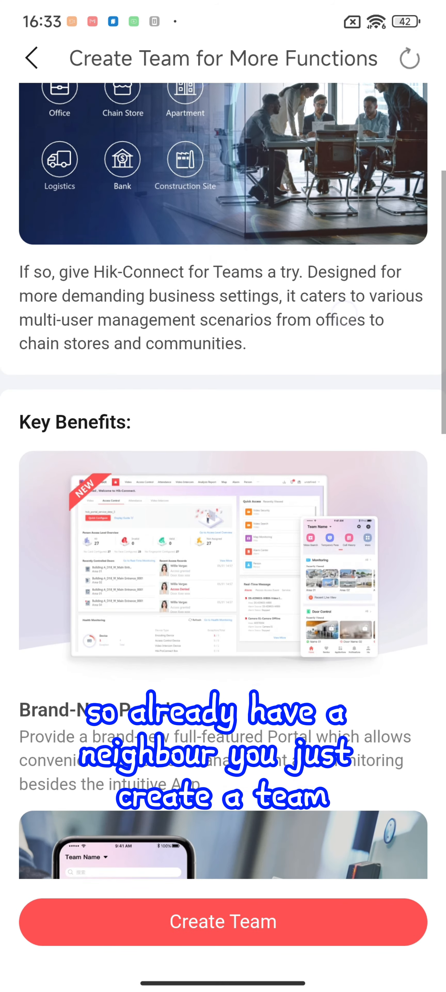
pyautogui.click(223, 921)
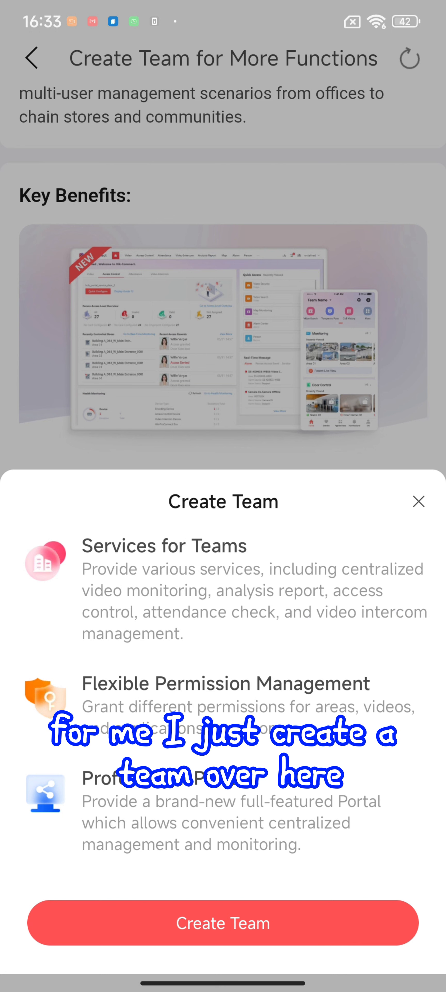
pyautogui.click(222, 922)
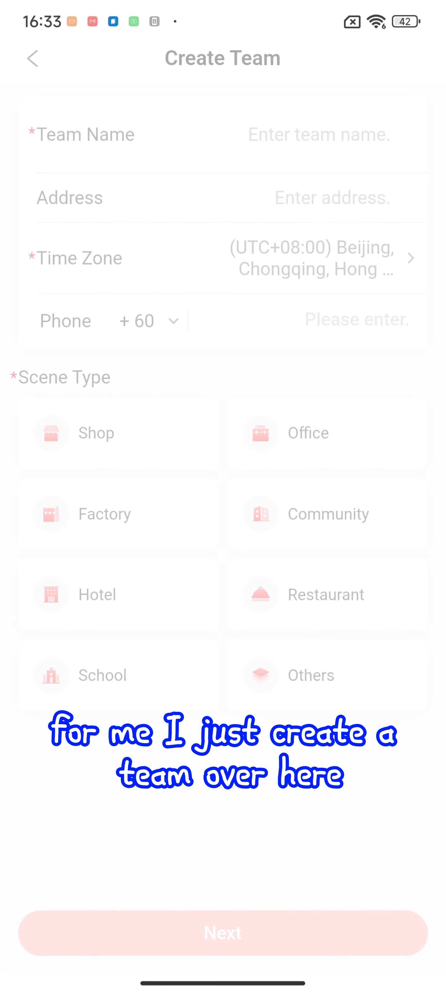
# Enter the team name 'secur...' in the Team Name field.
pyautogui.click(319, 134)
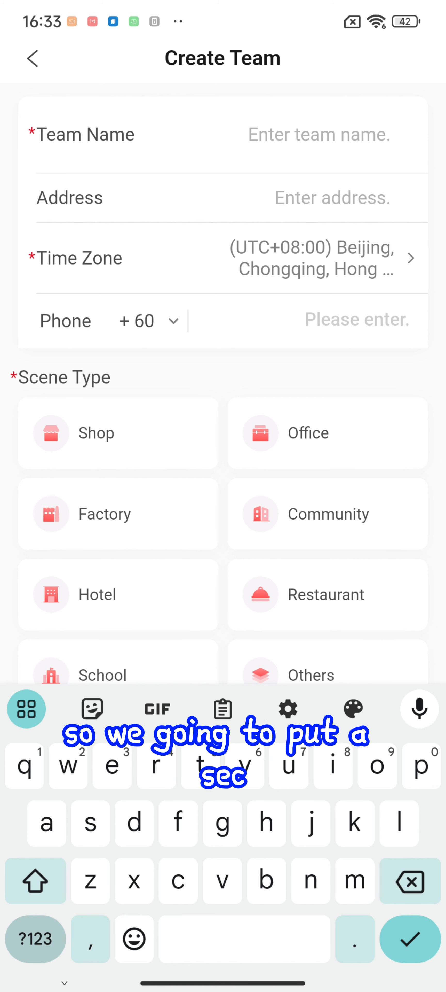
pyautogui.write('secur')
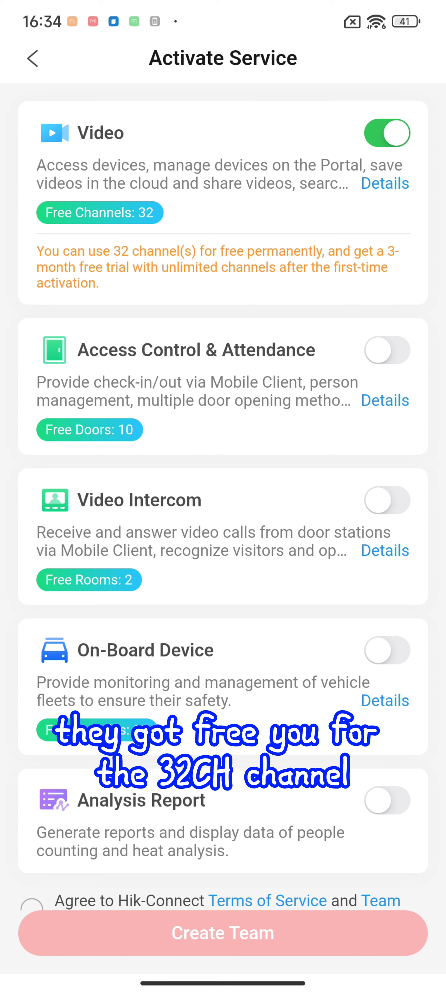
# Enable Access Control and Analysis Report, agree to terms, create the team and dismiss the tip.
pyautogui.click(387, 349)
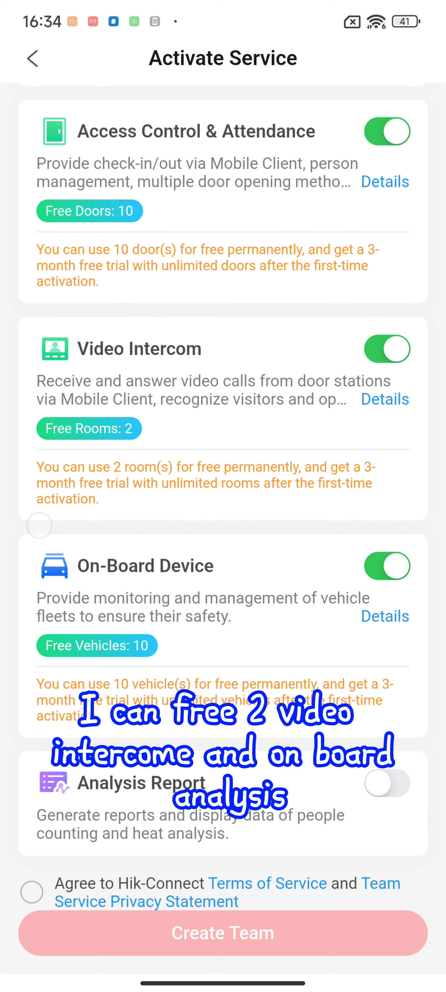
pyautogui.click(387, 782)
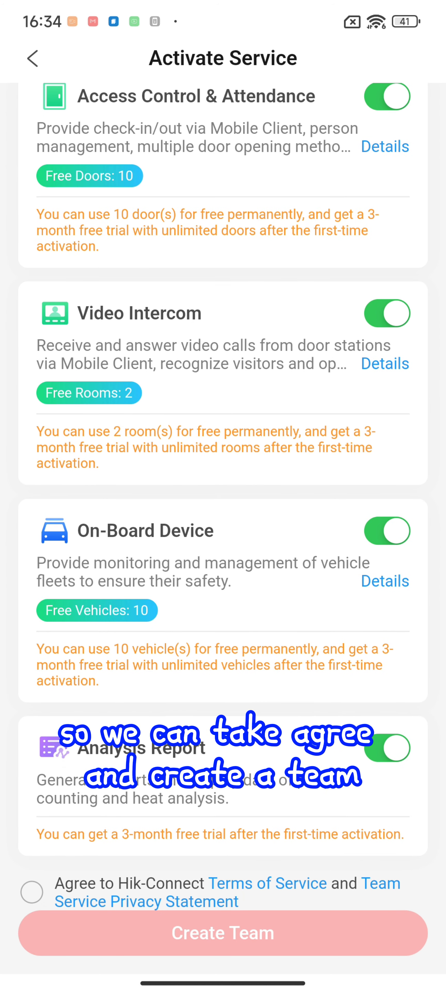
pyautogui.click(31, 892)
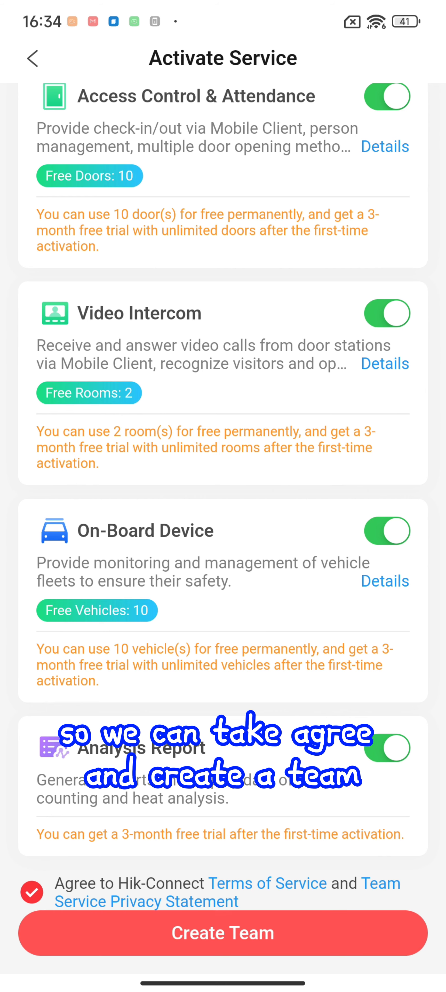
pyautogui.click(223, 932)
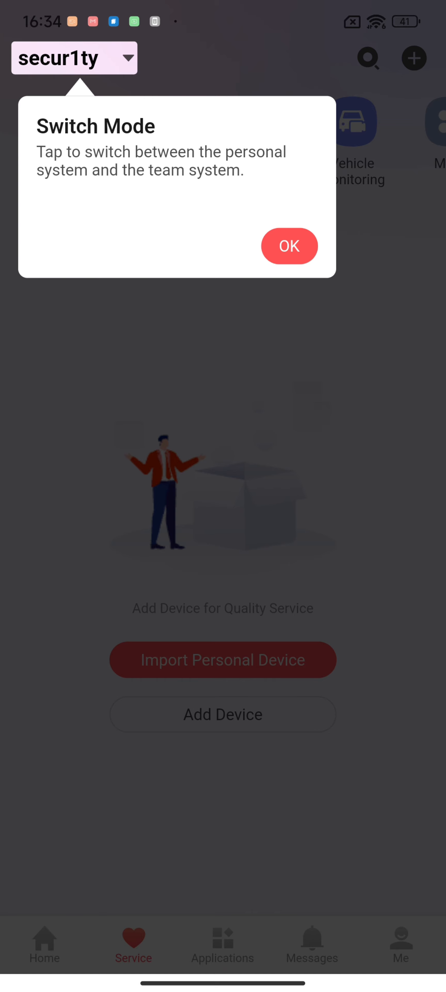
pyautogui.click(288, 246)
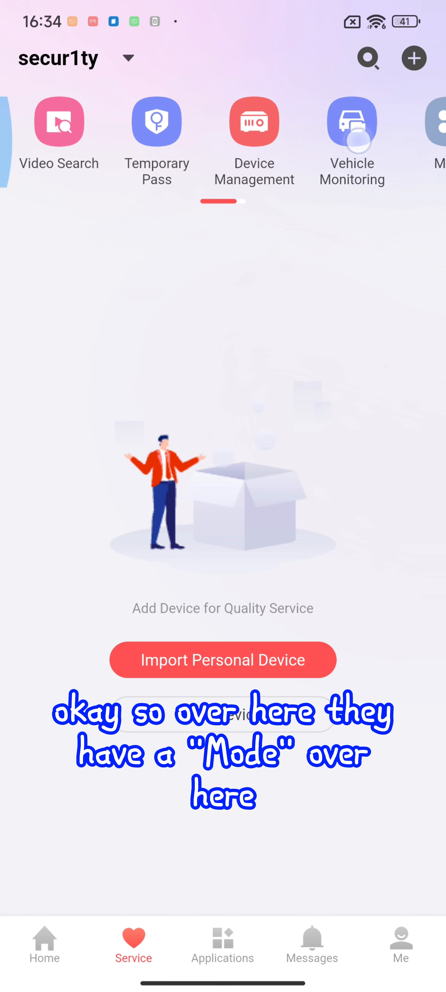